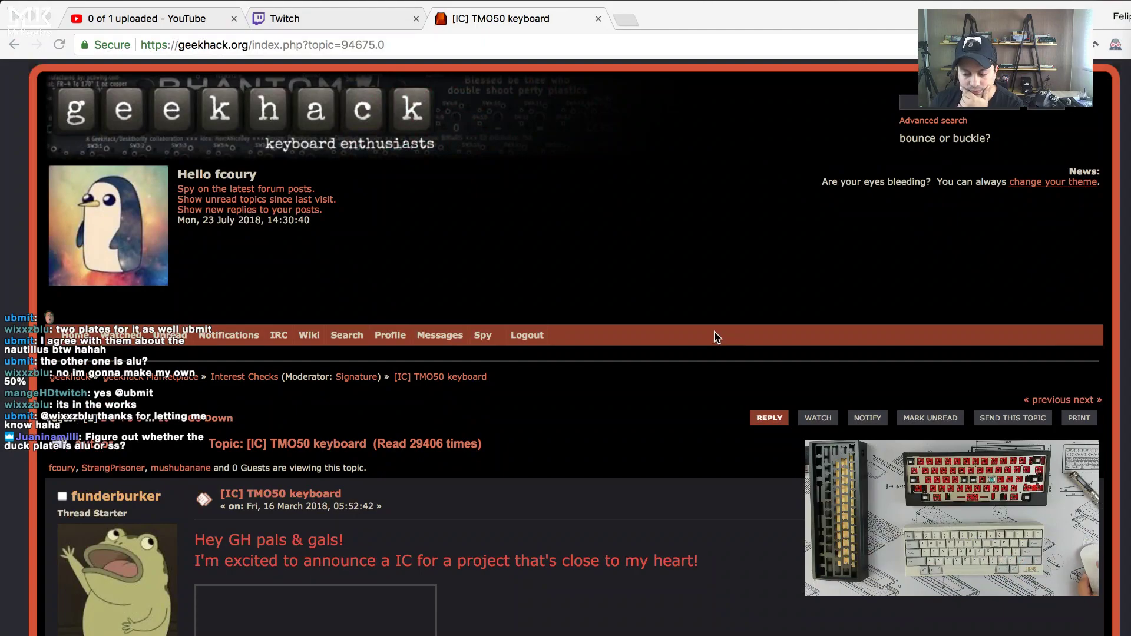
- Scroll through the TMO50 thread's renders and close the enlarged keyboard render
scroll(down, 3)
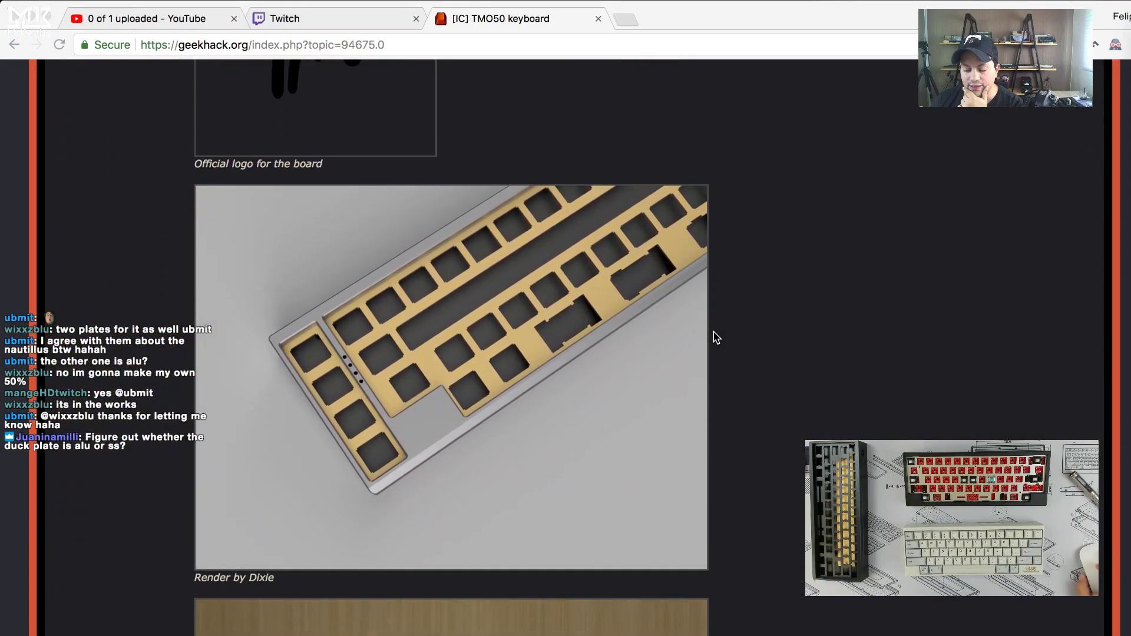
scroll(down, 3)
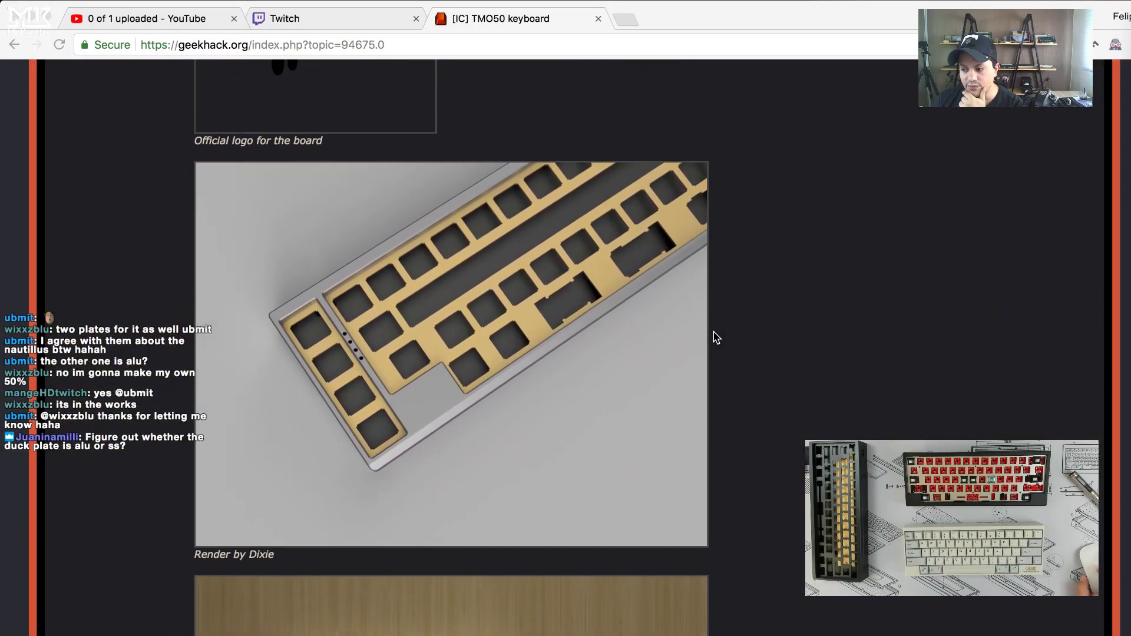
scroll(down, 3)
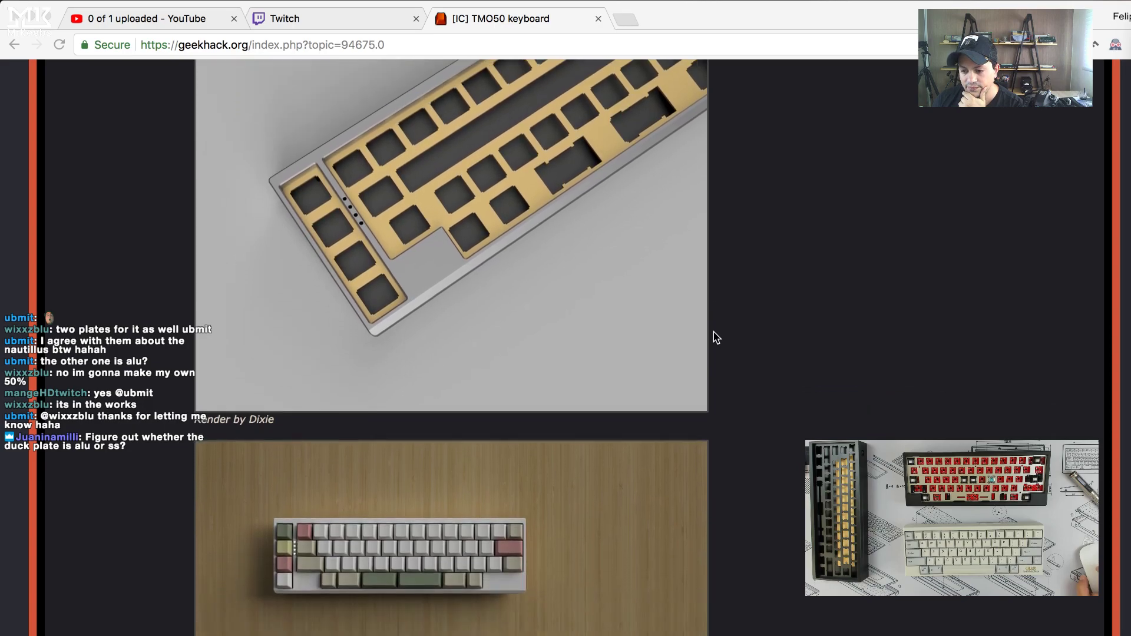
scroll(down, 3)
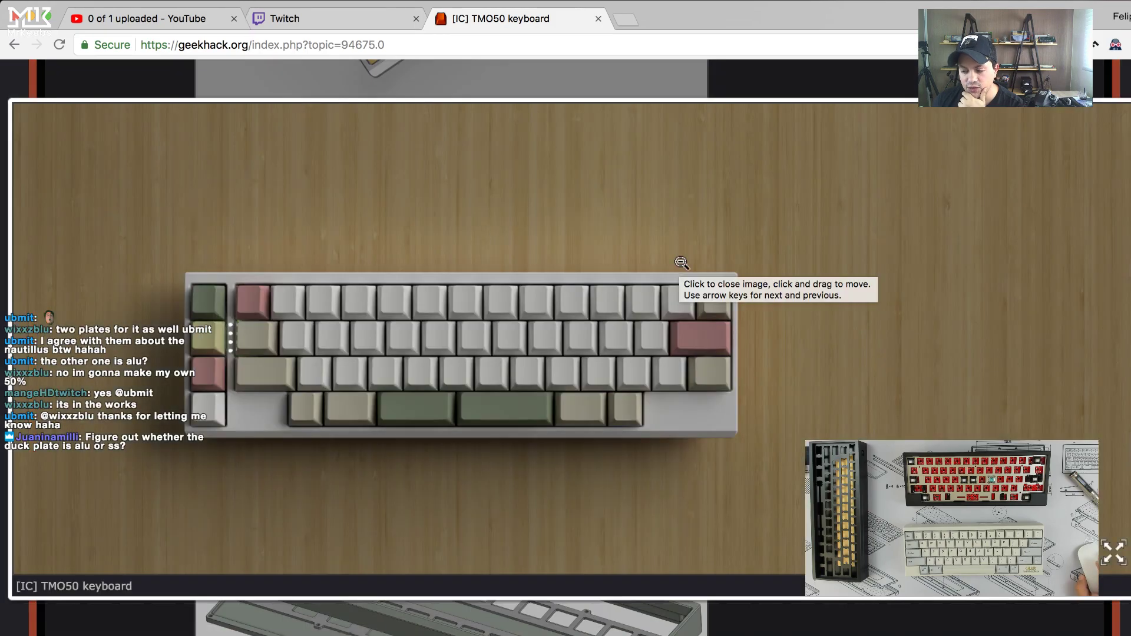
mouse_move(250, 443)
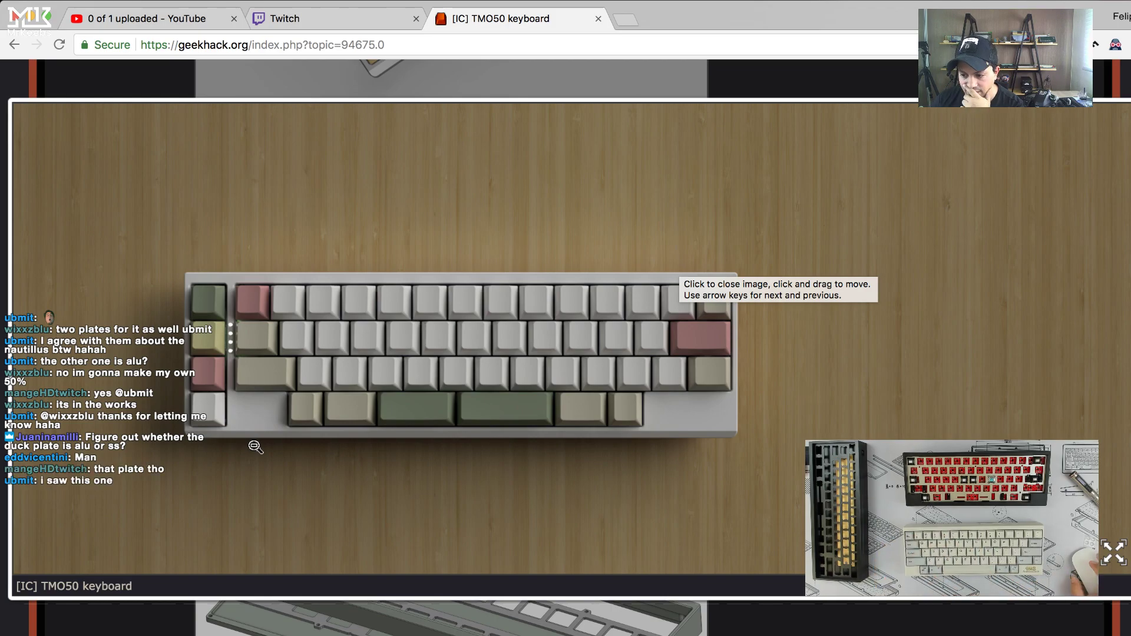
click(451, 357)
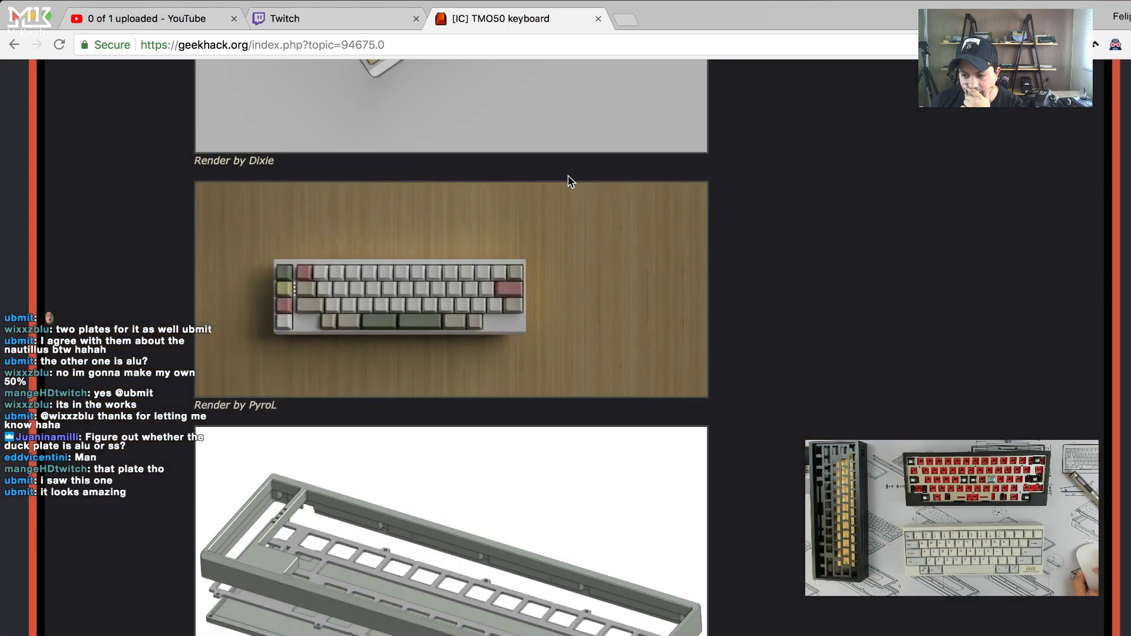
- Continue down the thread to the 'Why a 50%?' section
scroll(down, 3)
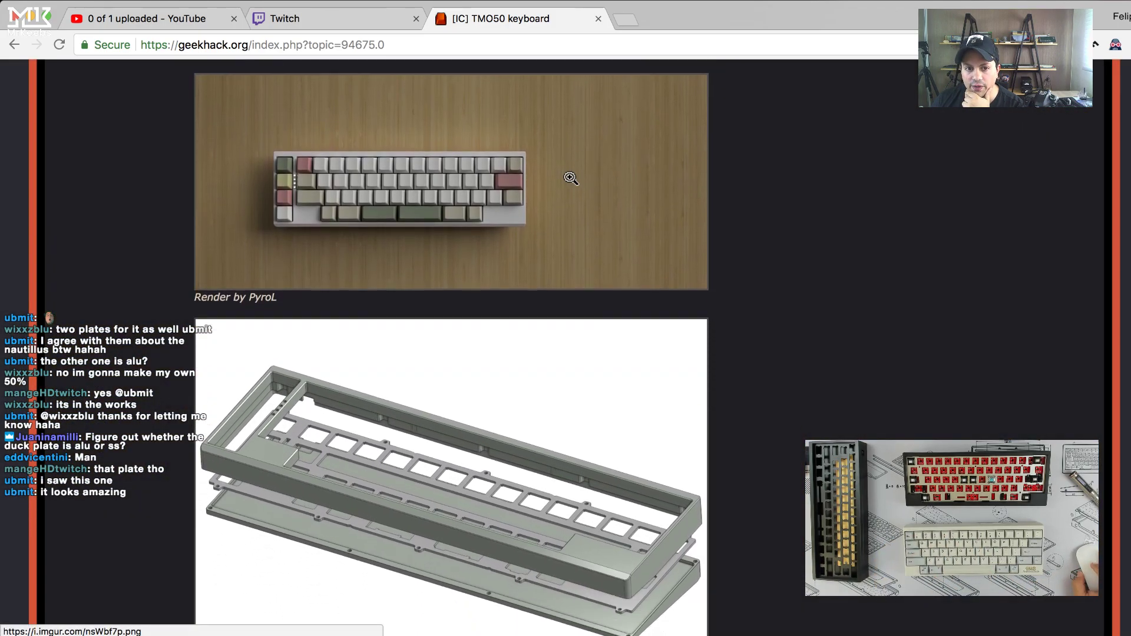
scroll(down, 3)
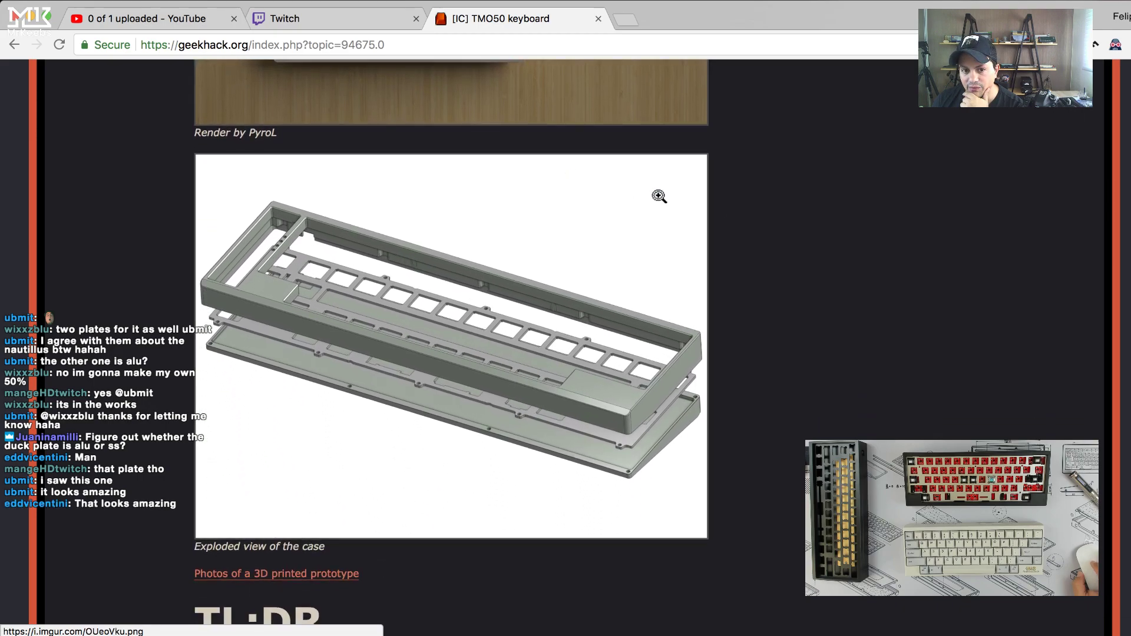
scroll(down, 3)
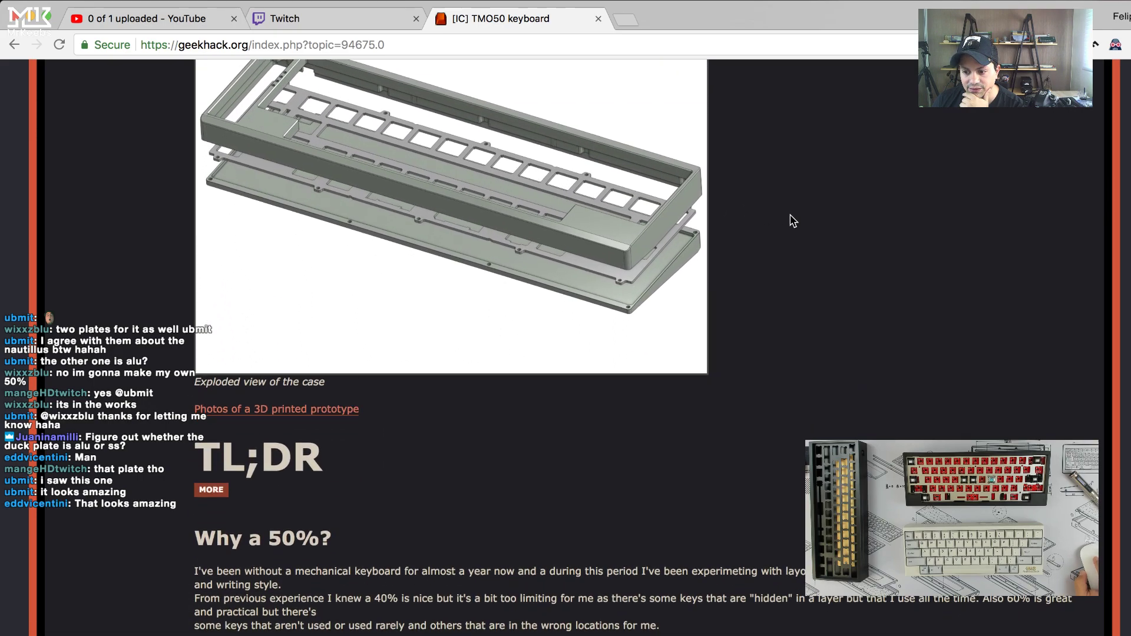
scroll(down, 3)
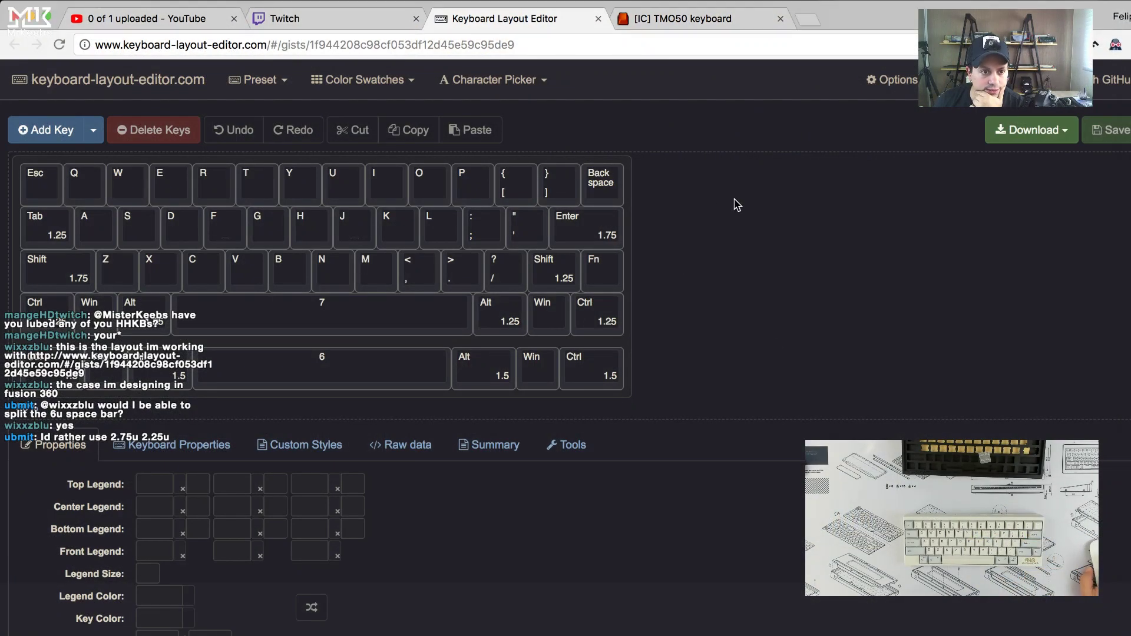
mouse_move(691, 194)
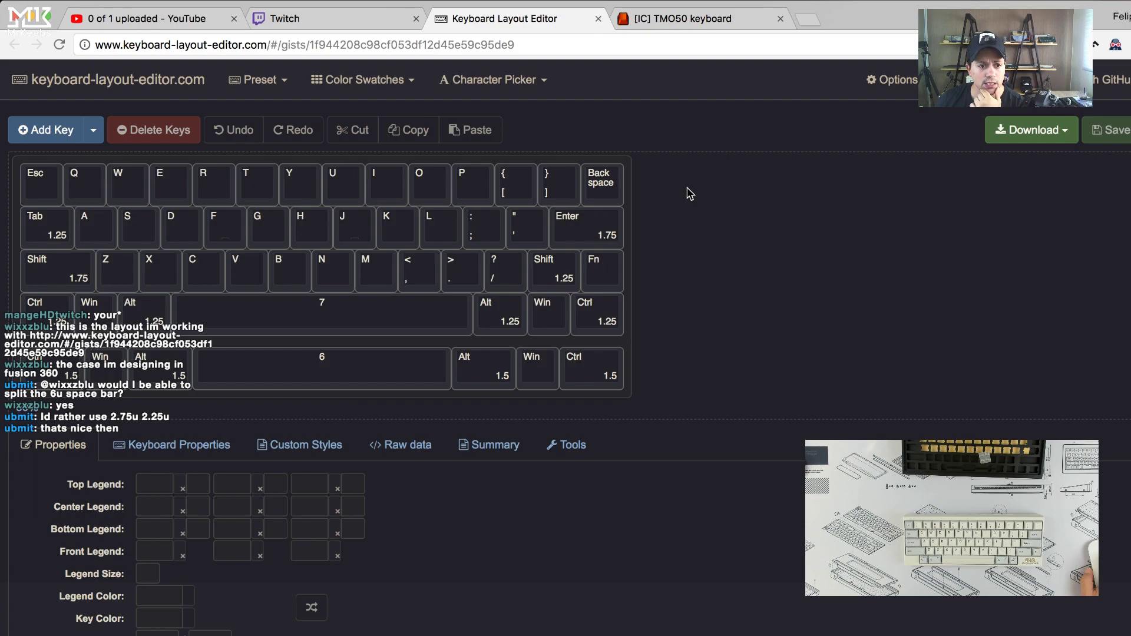
mouse_move(13, 238)
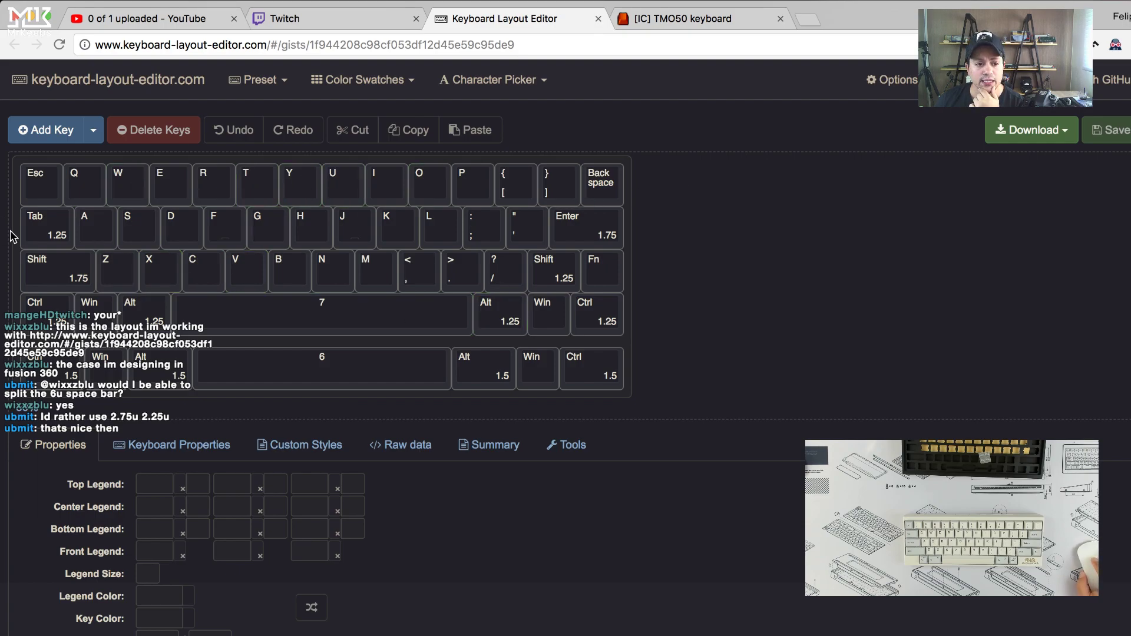
- Select the Tab, bottom-row Ctrl and 1.75-wide left Shift keys to check their widths
click(41, 227)
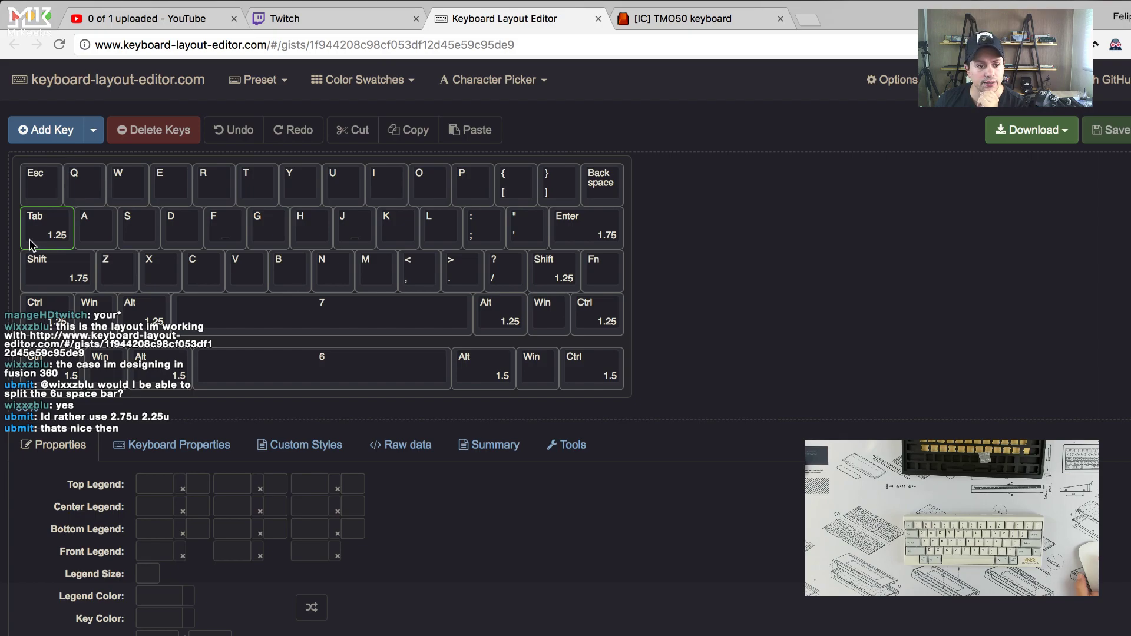
click(35, 302)
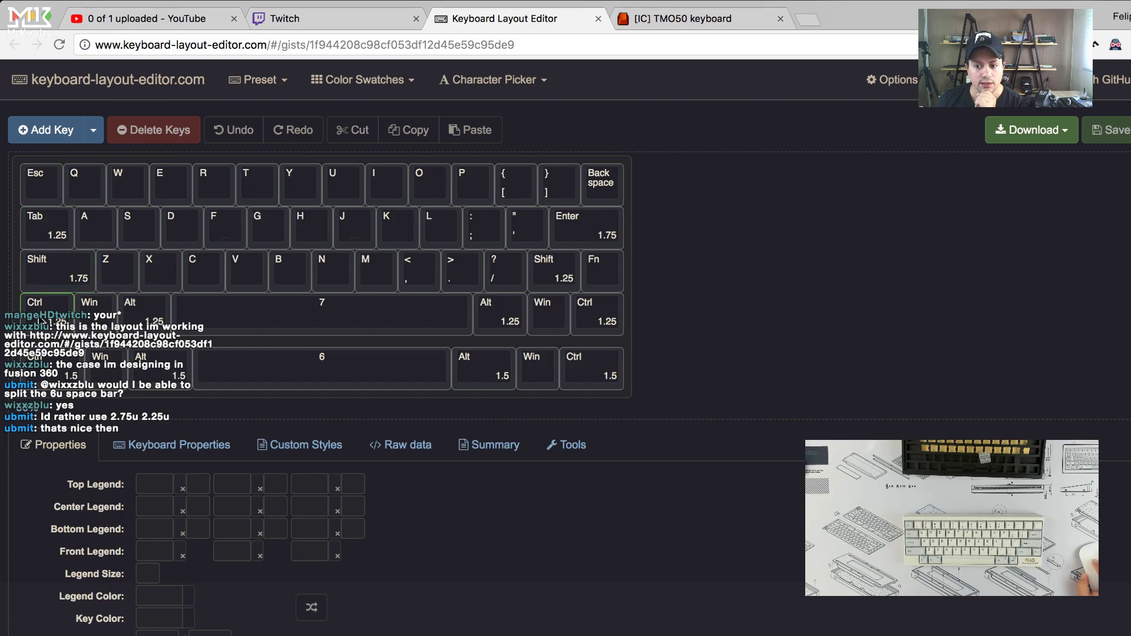
click(53, 271)
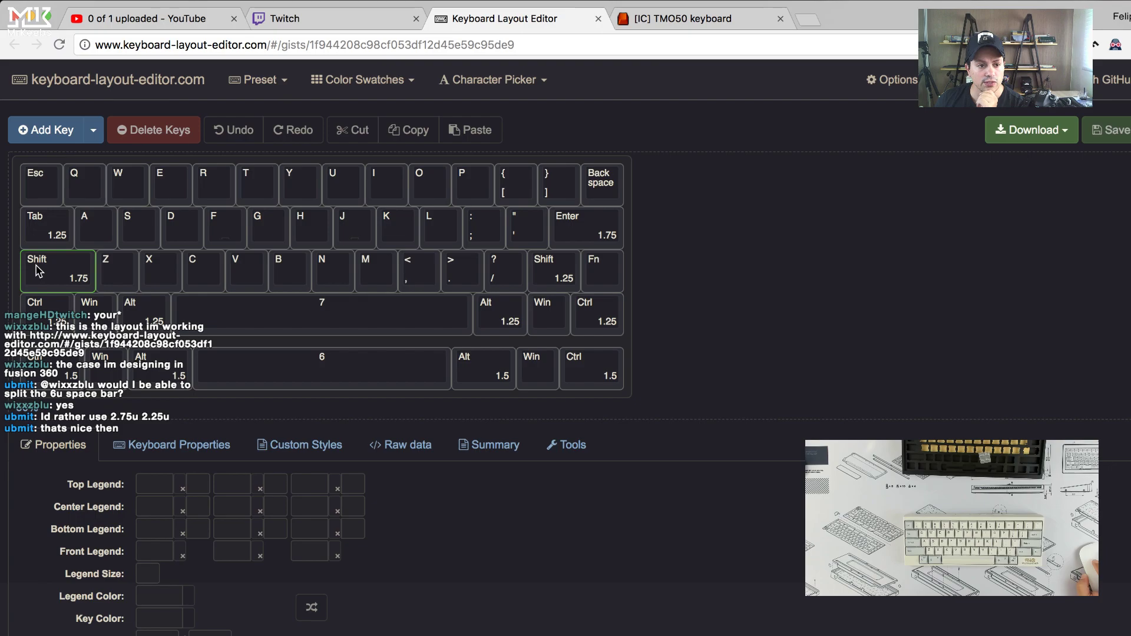
click(46, 227)
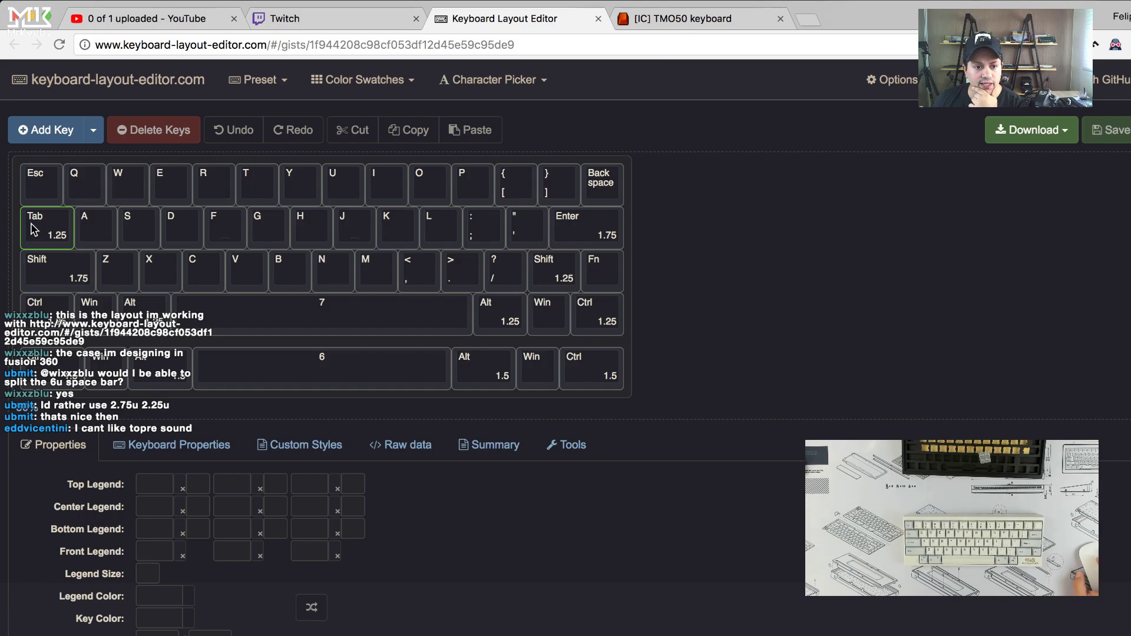
click(143, 302)
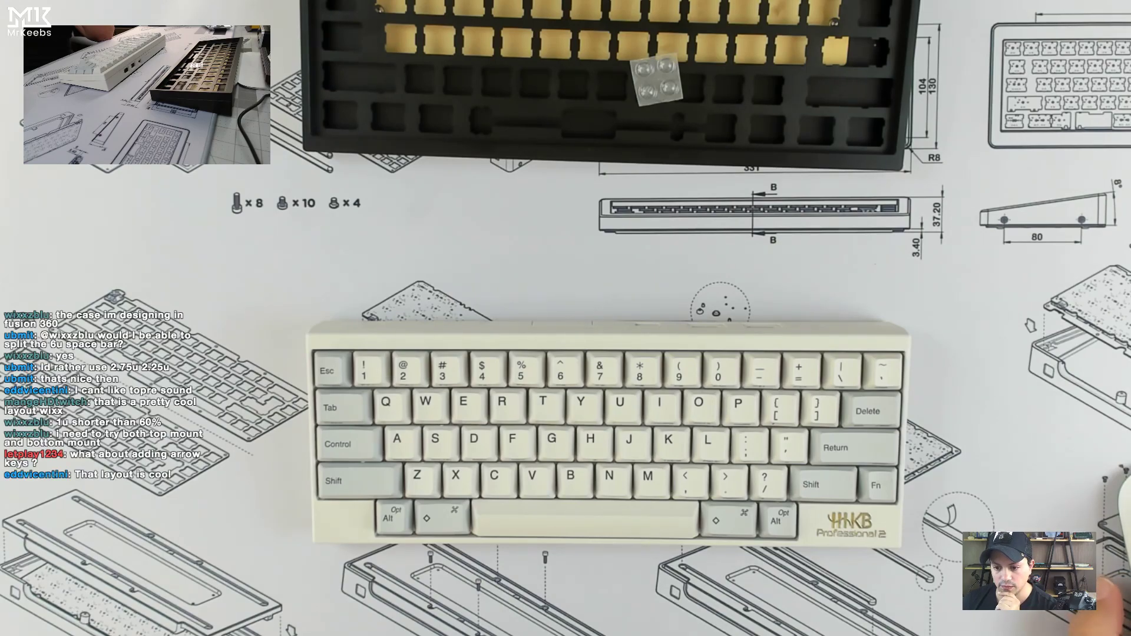
- Switch the stream scene to the overhead desk camera with the HHKB and case
click(504, 19)
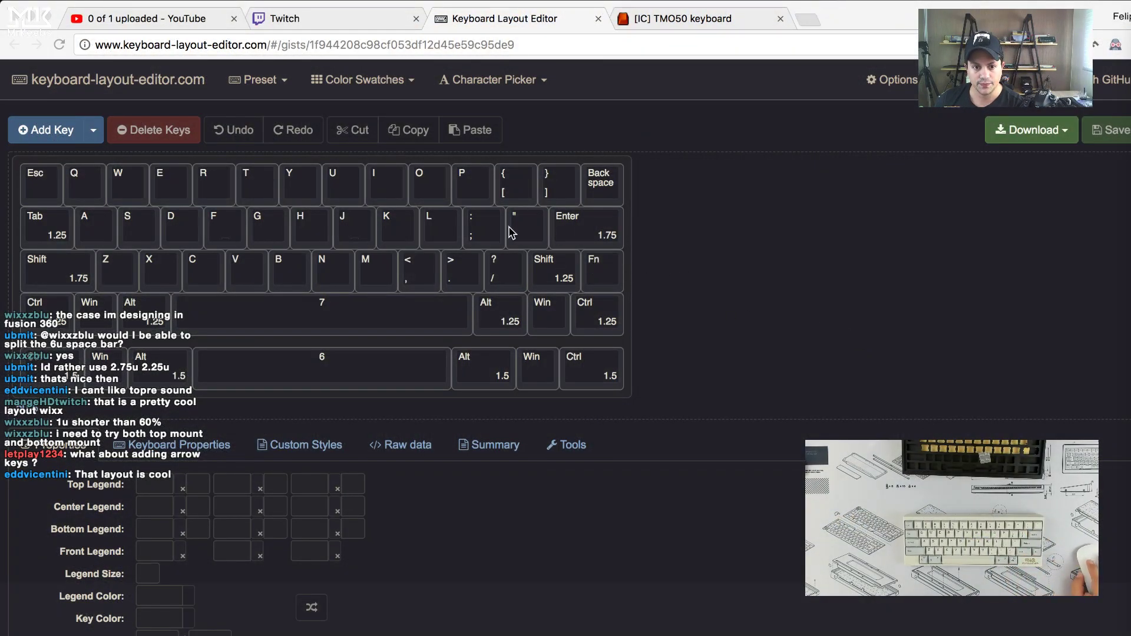
mouse_move(517, 208)
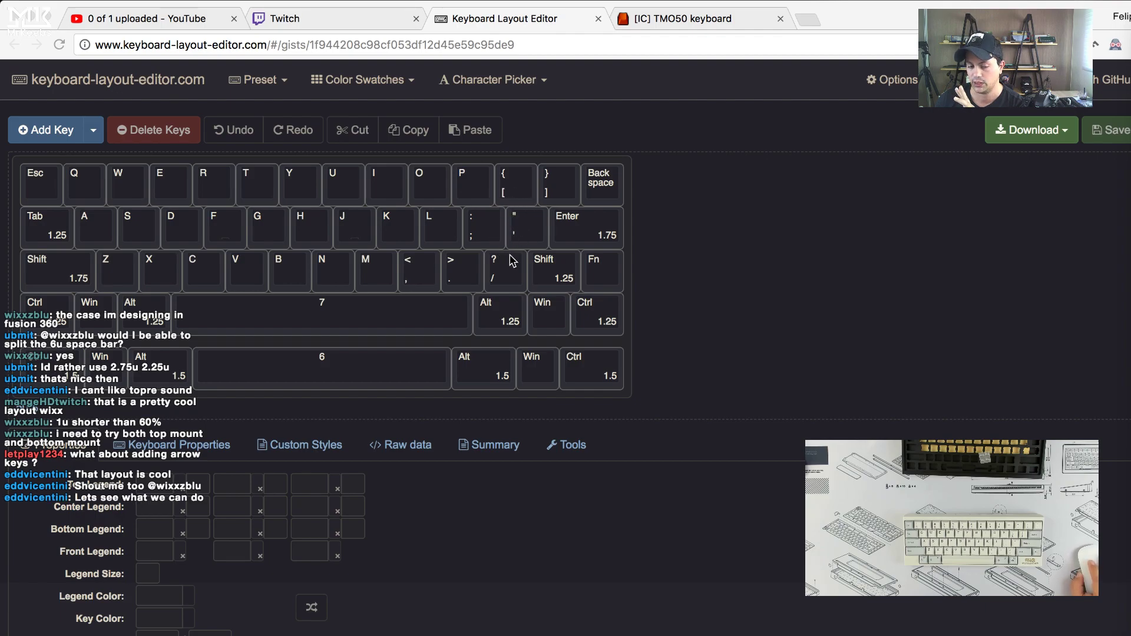
mouse_move(659, 205)
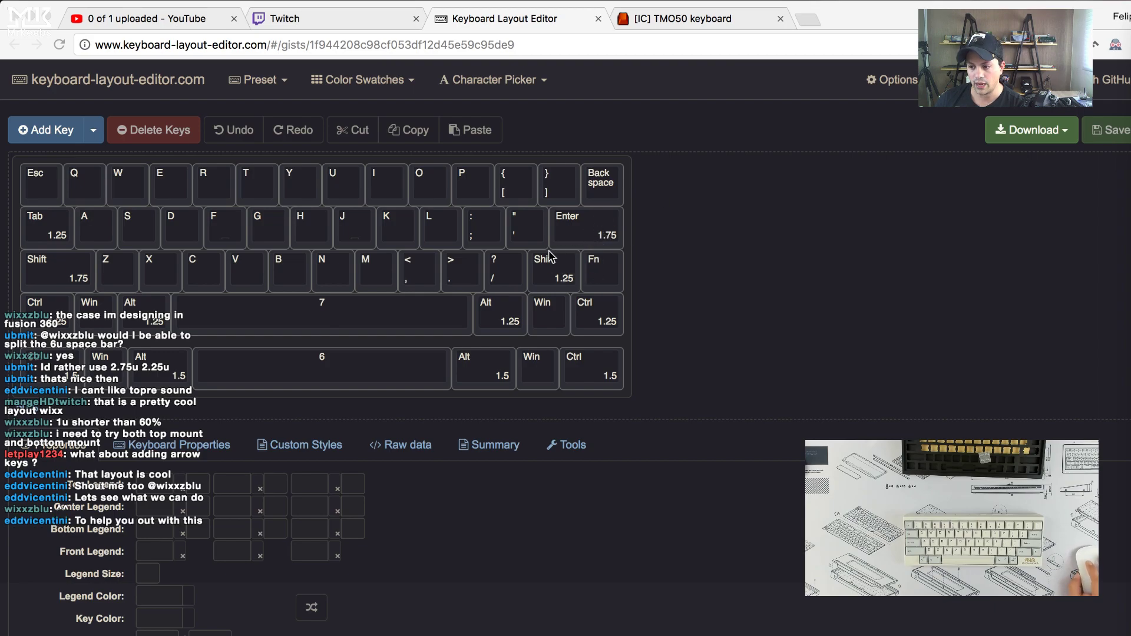
mouse_move(765, 199)
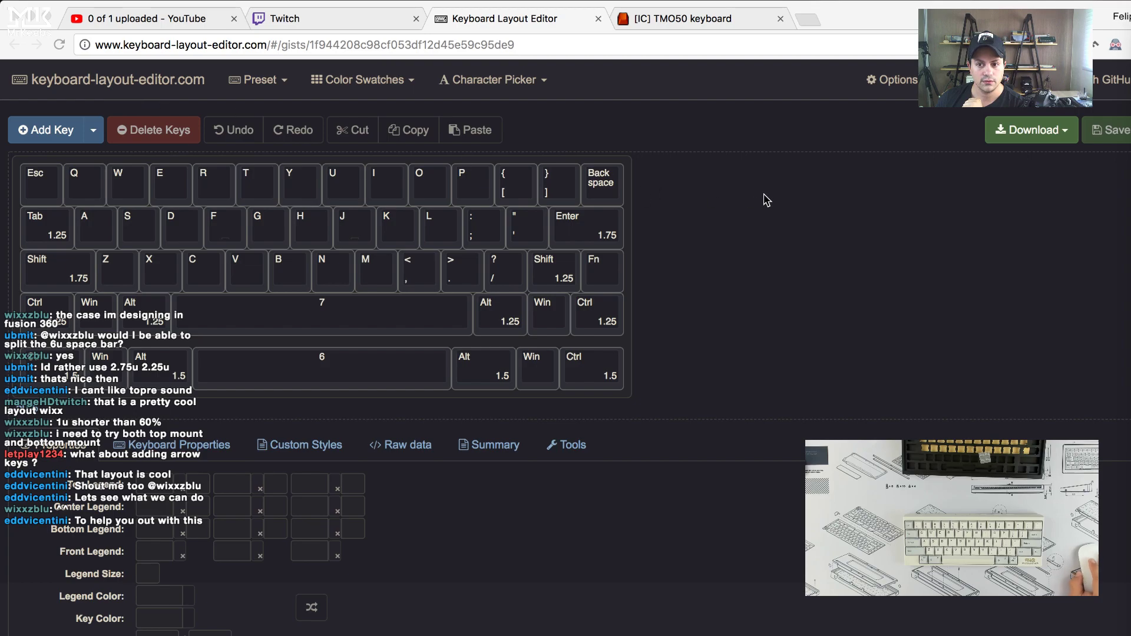